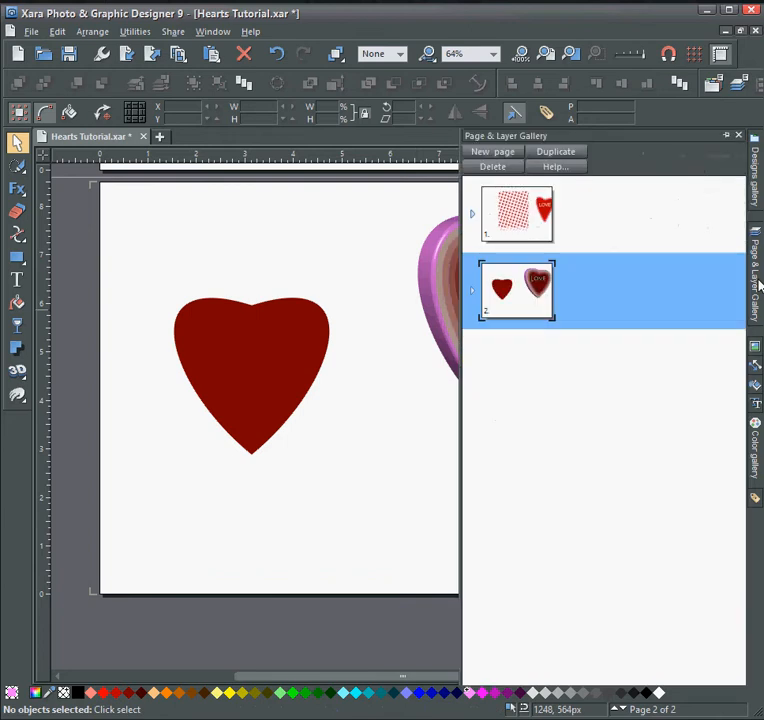
Add a new page for the pink square with the heart cutout
click(492, 152)
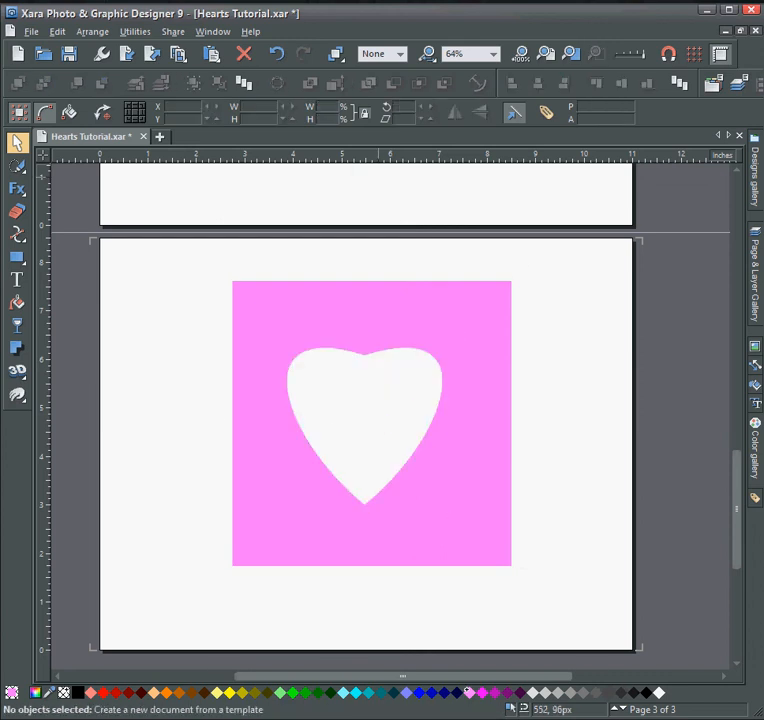
Paste the repeated 'Love' text as Rich Text Format into a text area over the box
click(16, 280)
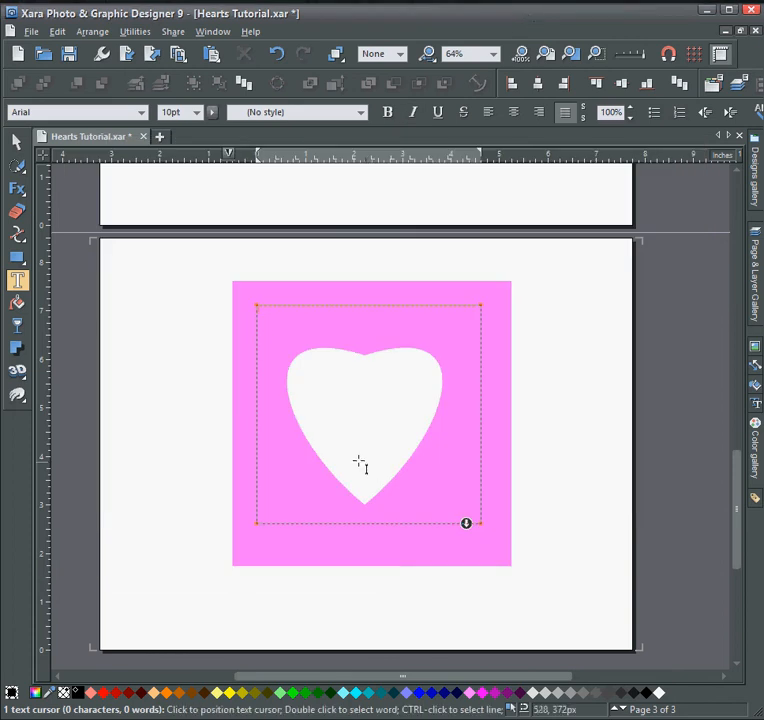
mouse_move(280, 332)
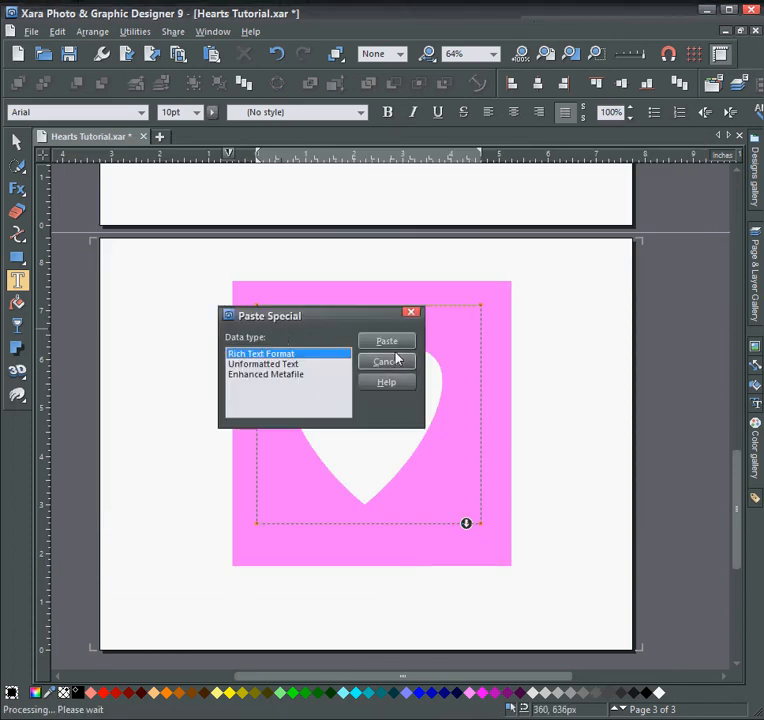
click(386, 340)
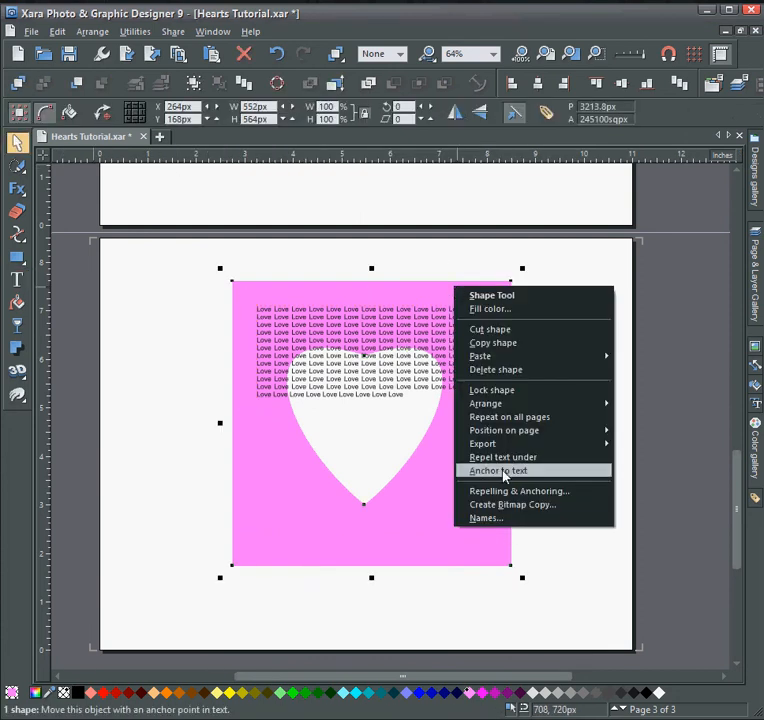
mouse_move(504, 456)
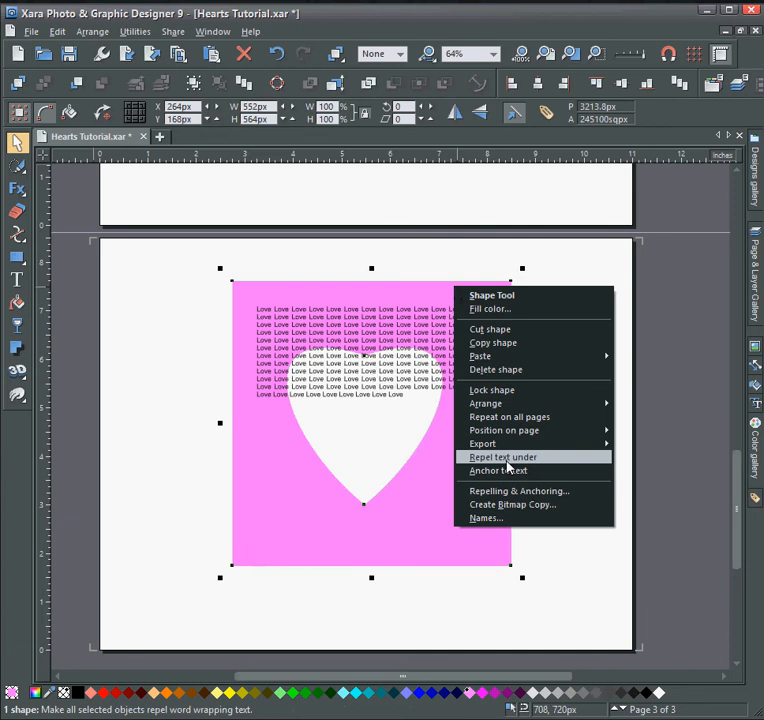
Set the pink box to 'Repel text under' so the Love text flows inside the heart
click(502, 456)
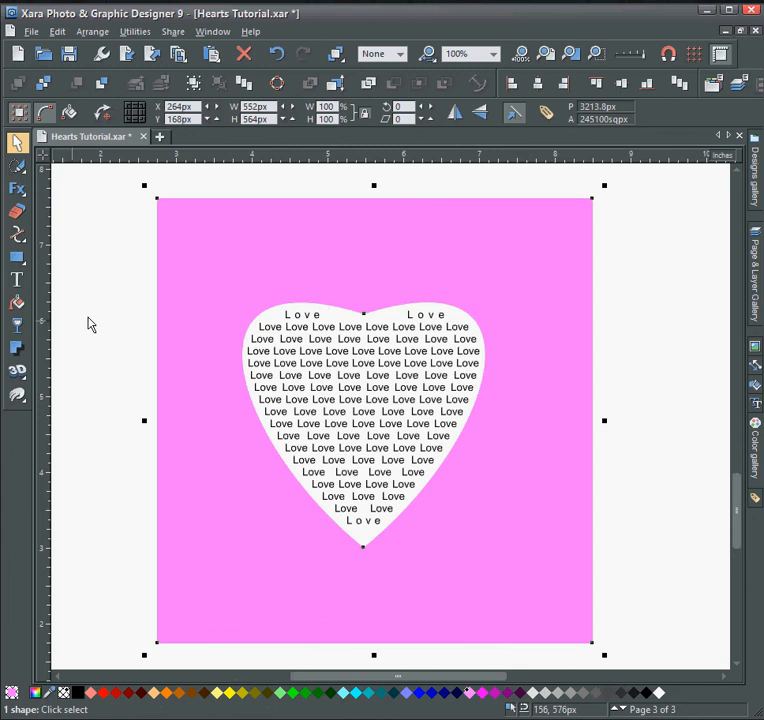
mouse_move(16, 326)
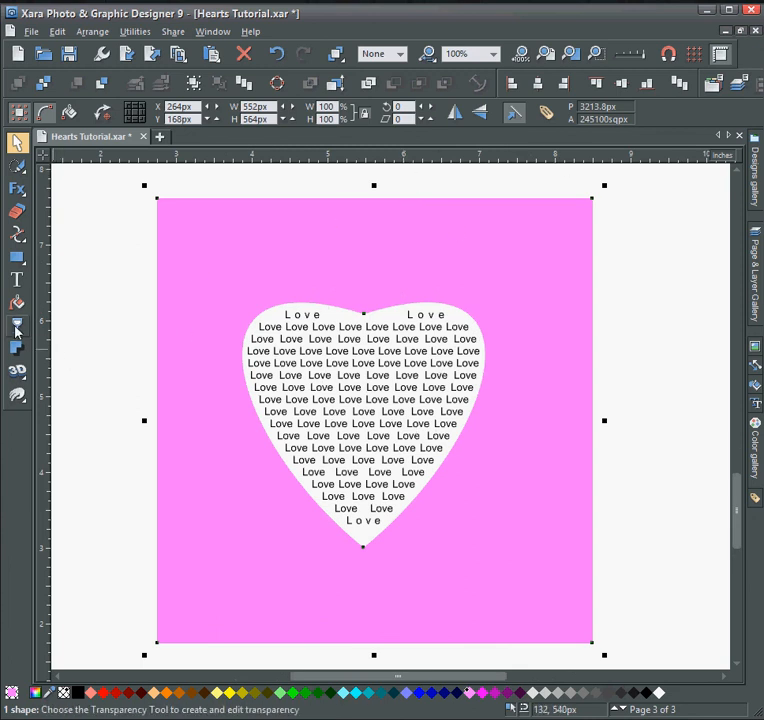
Start the Transparency tool on the selected pink box
click(16, 326)
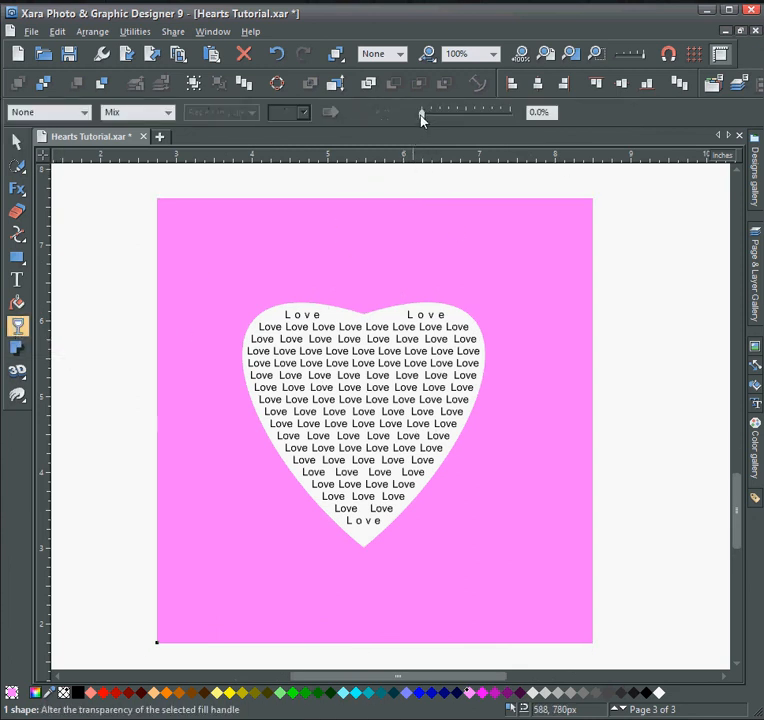